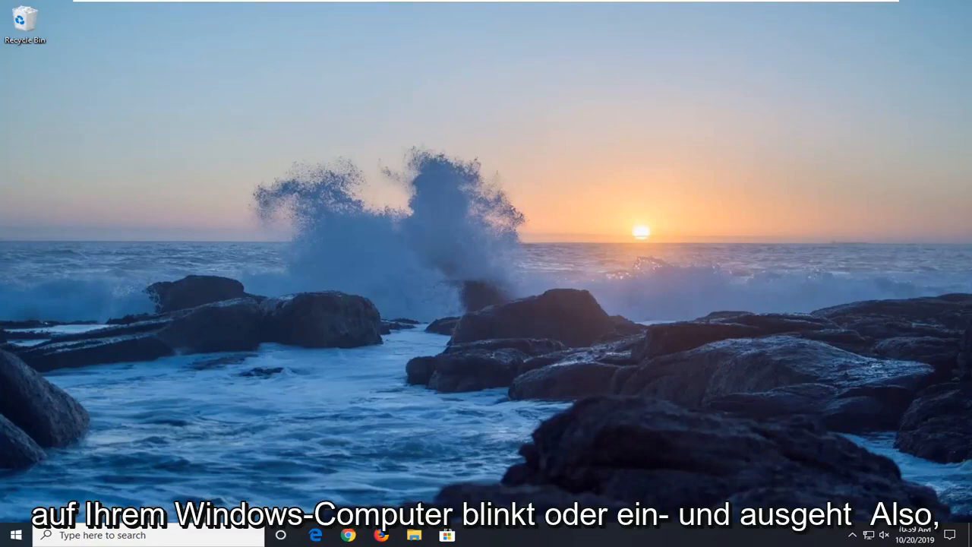
{"action": "mouse_move", "coordinate": [466, 300]}
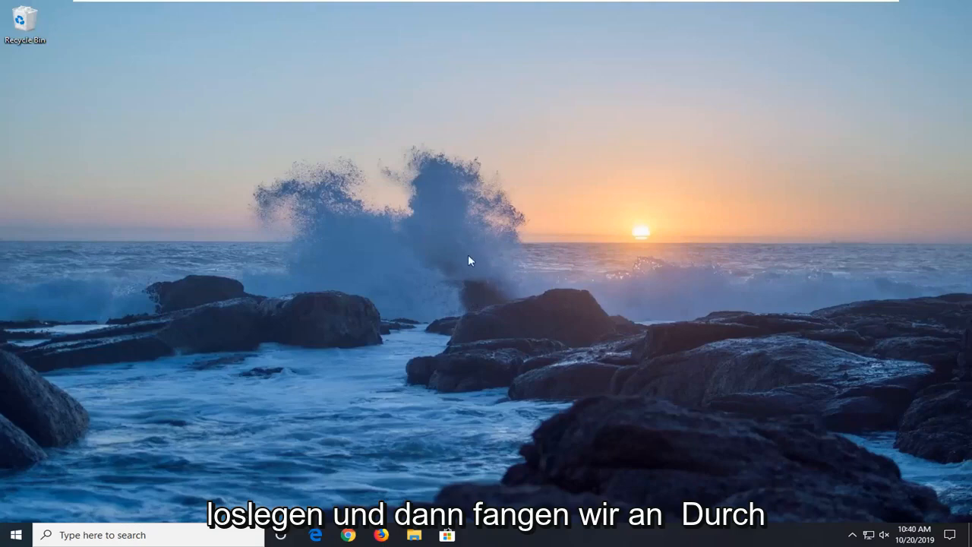
- Search for msconfig and run System Configuration as administrator
{"action": "left_click", "coordinate": [13, 535]}
{"action": "type", "text": "msconfig"}
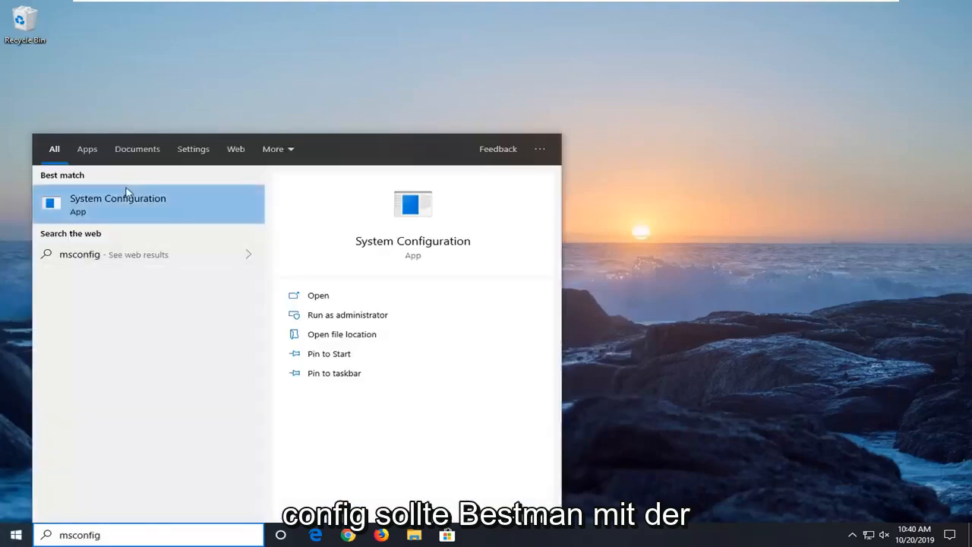
{"action": "right_click", "coordinate": [118, 203]}
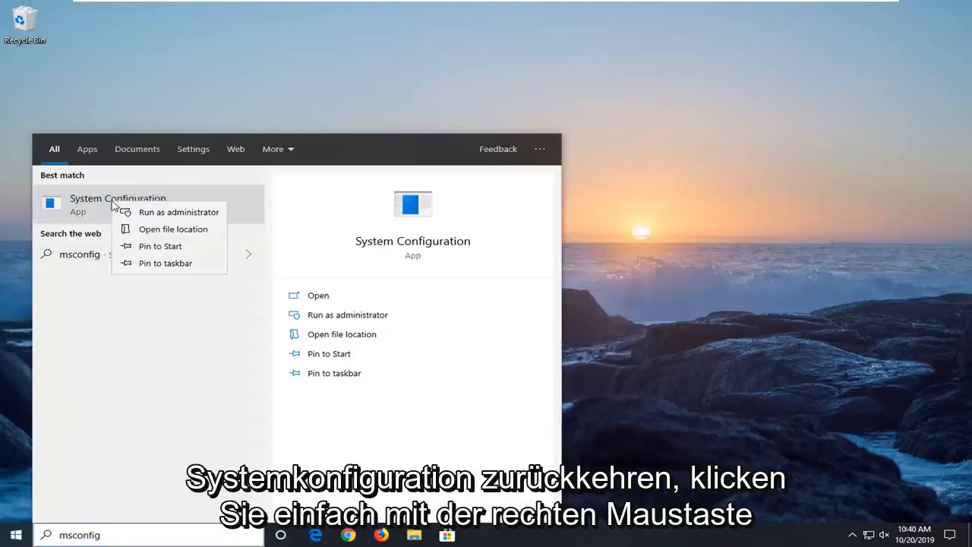
{"action": "left_click", "coordinate": [118, 204]}
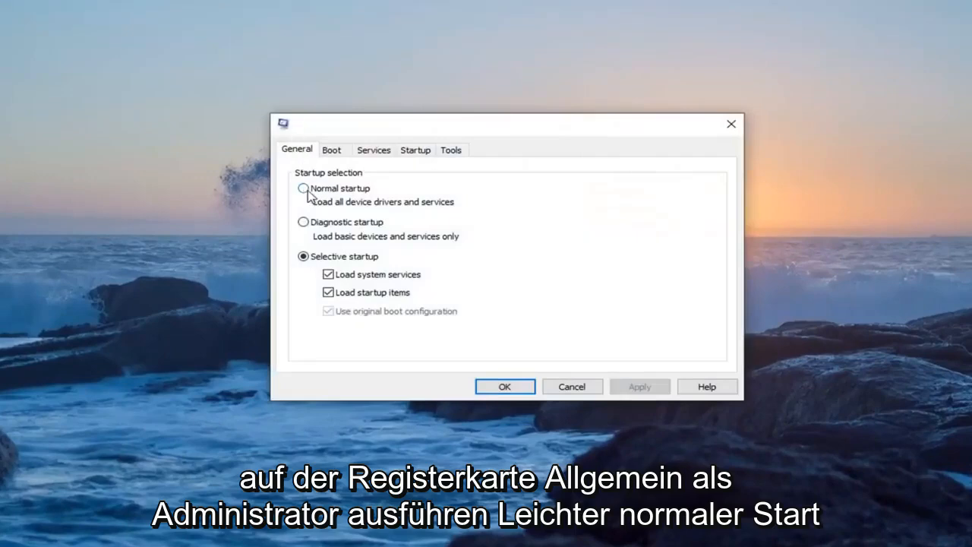
- Select Normal startup on the General tab, toggling via Diagnostic, then Apply and OK
{"action": "left_click", "coordinate": [303, 189]}
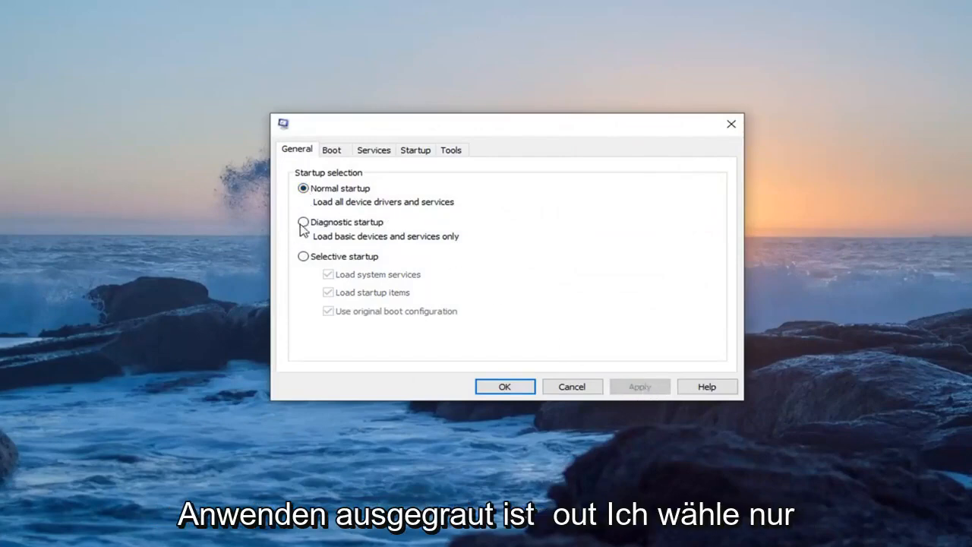
{"action": "left_click", "coordinate": [303, 222]}
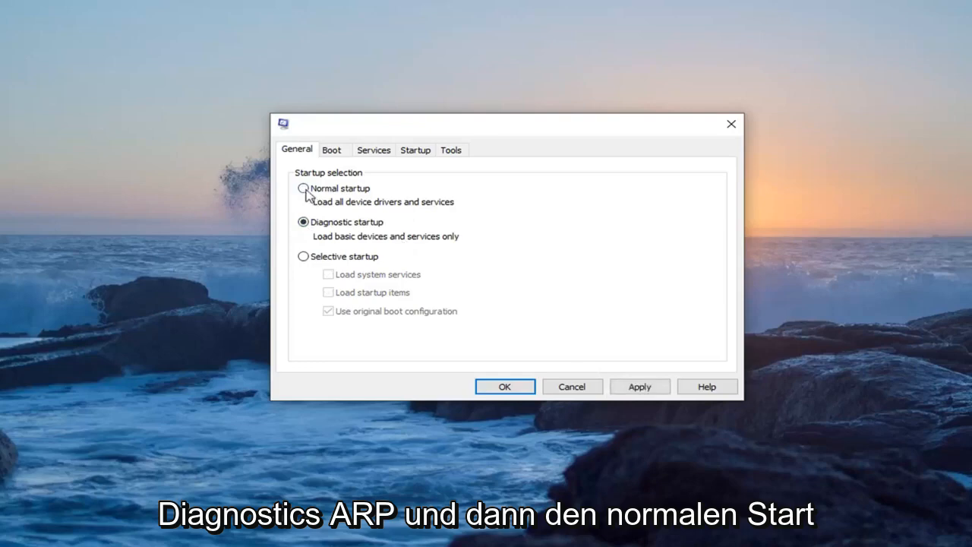
{"action": "left_click", "coordinate": [303, 188]}
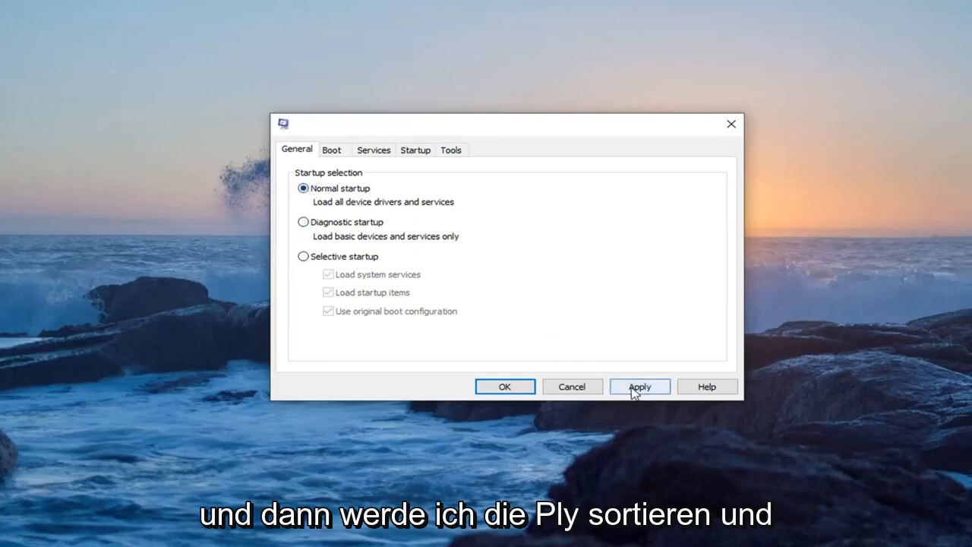
{"action": "left_click", "coordinate": [640, 387]}
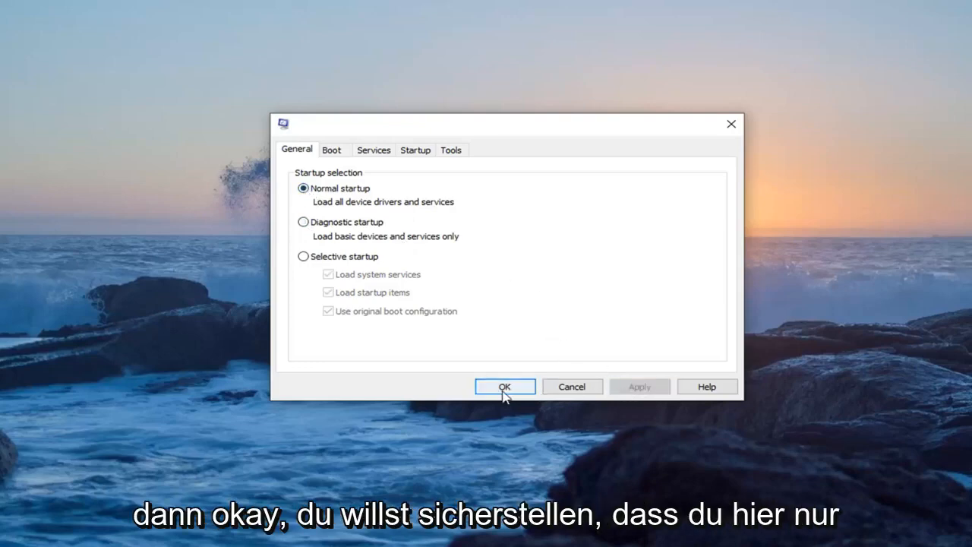
{"action": "left_click", "coordinate": [505, 387]}
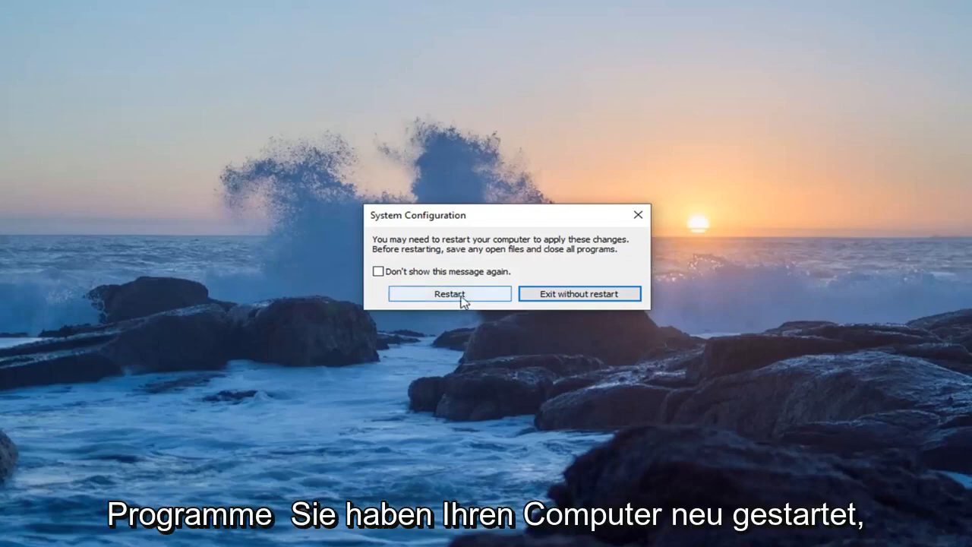
- Accept the restart prompt to reboot with Normal startup
{"action": "left_click", "coordinate": [449, 294]}
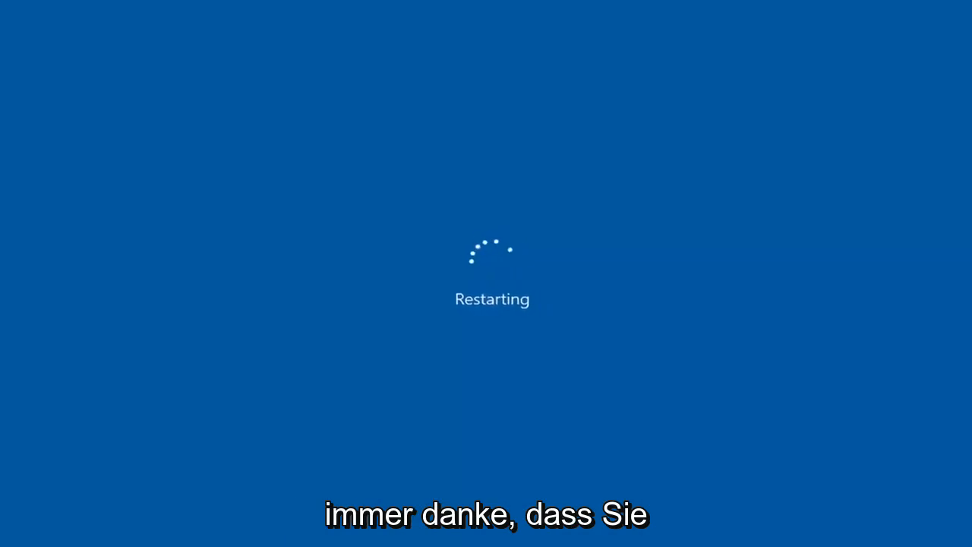